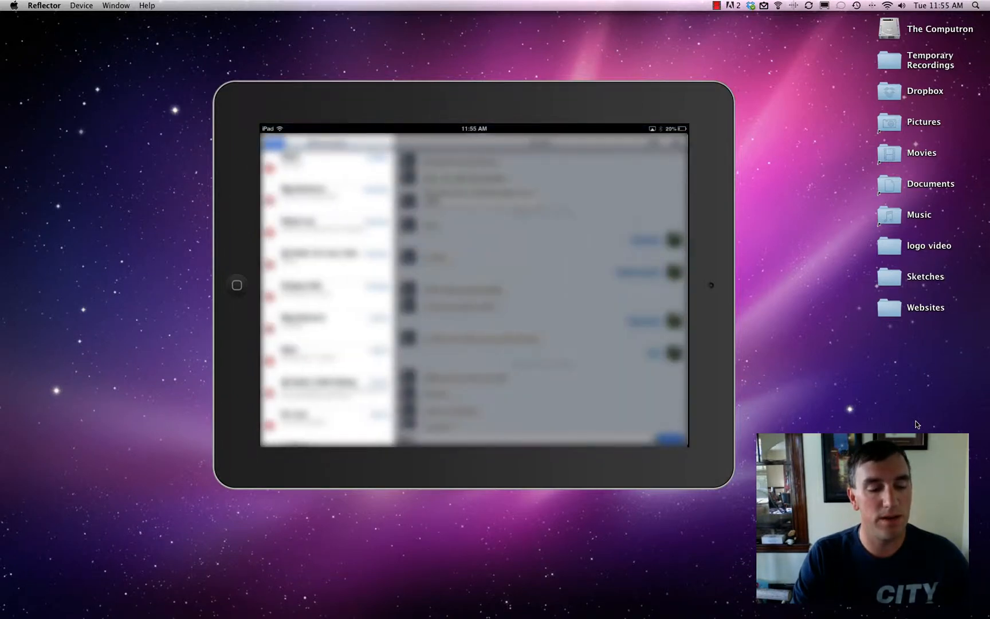
Launch Calendar and scroll the Day view for Tuesday, May 7, 2013.
left_click(327, 163)
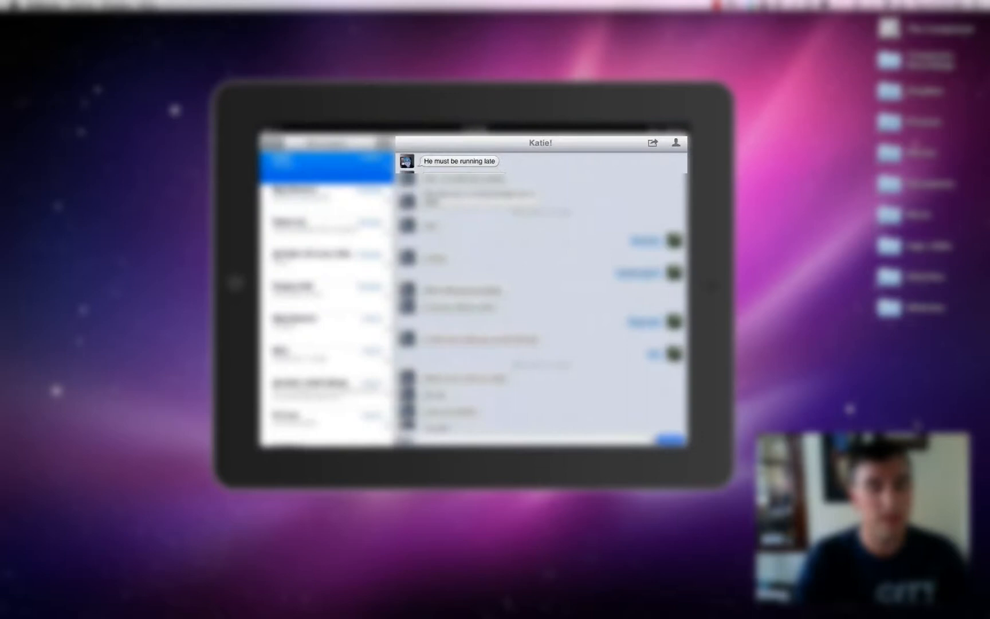
scroll("down", 3)
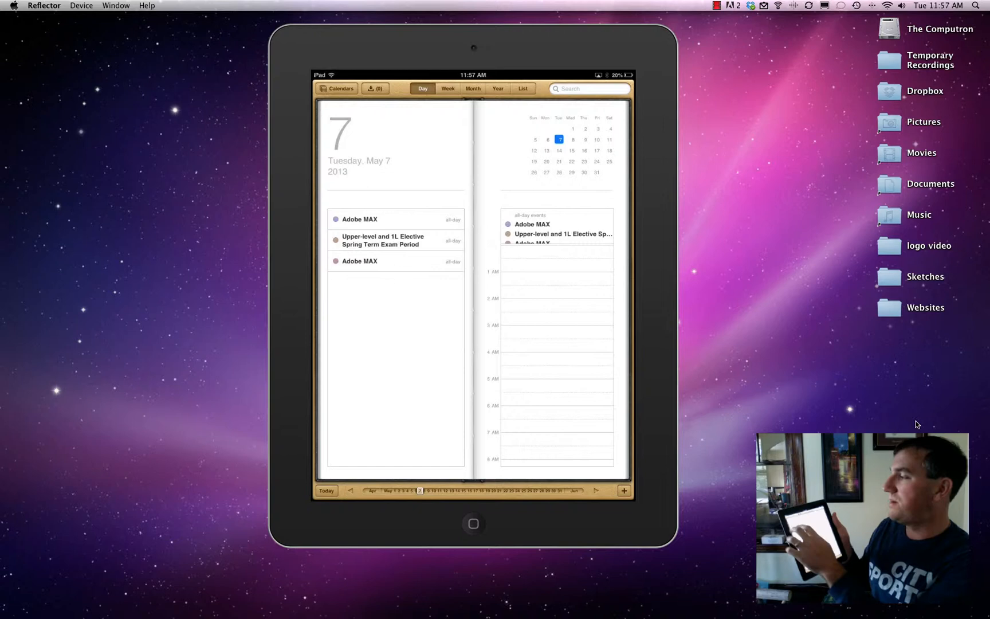
Check the Calendars list, then move from the week of May 5 to the 2013 Year view.
left_click(339, 88)
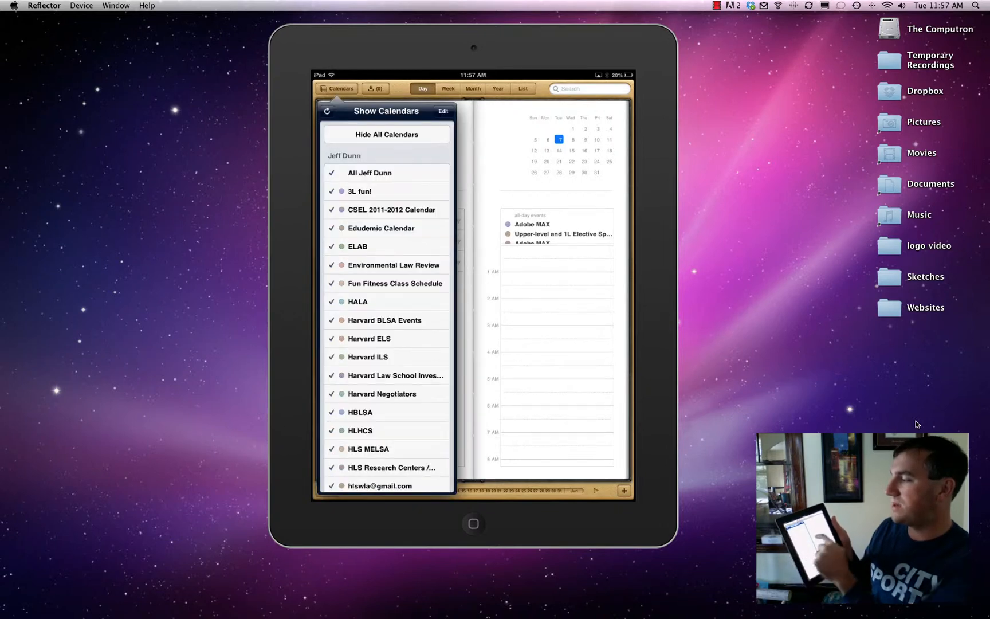
left_click(339, 88)
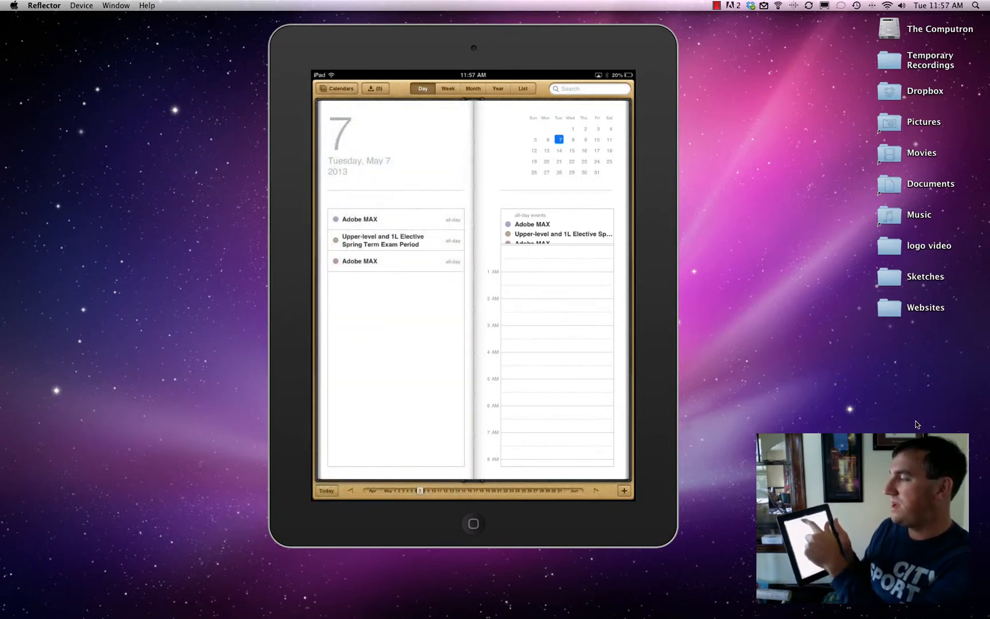
left_click(448, 88)
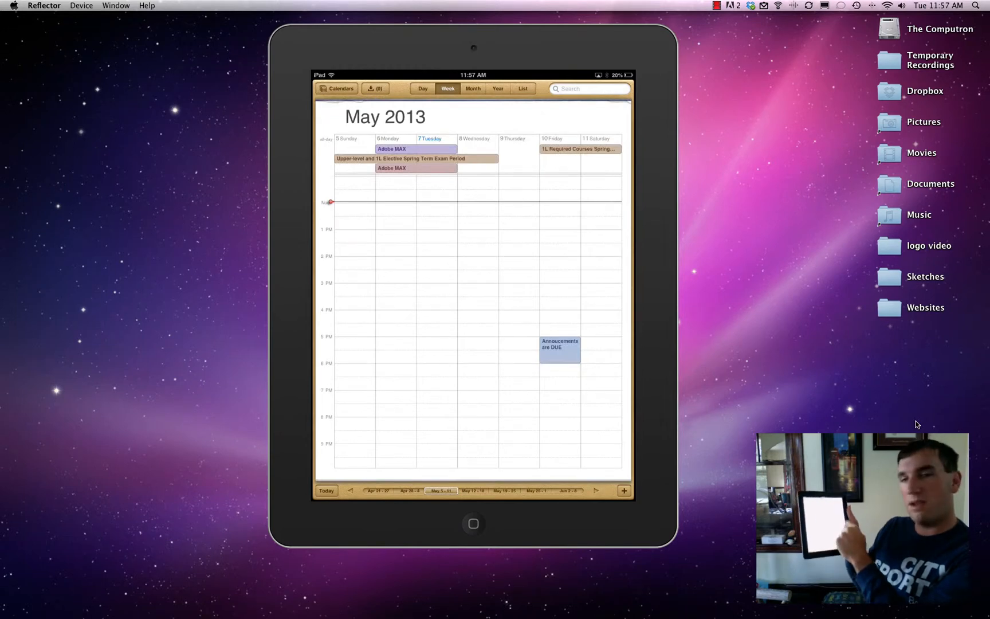
left_click(498, 88)
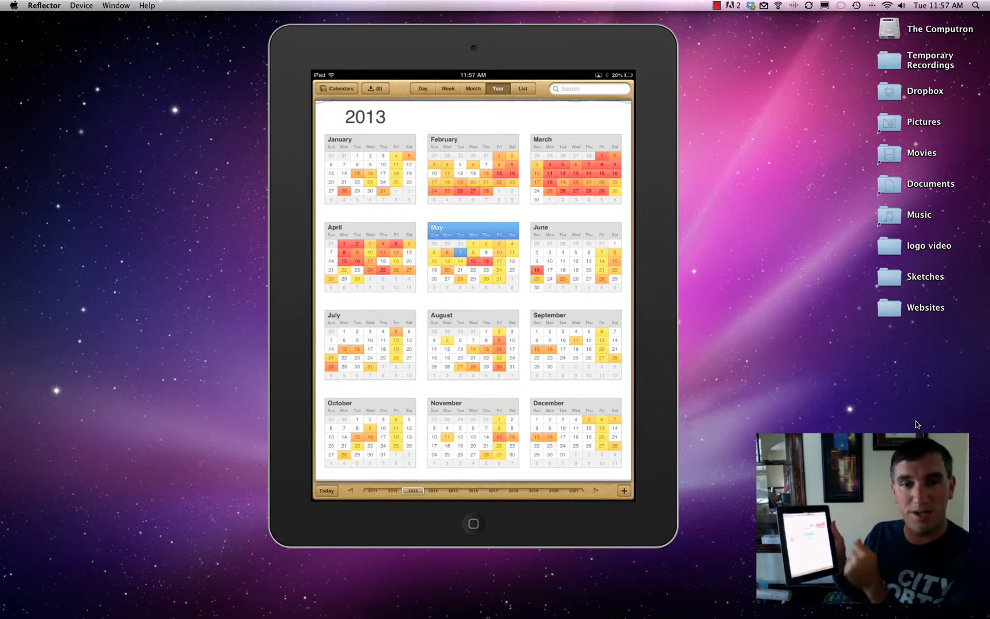
Browse May 2013 events in List view, scrolling into June, then leave Calendar.
left_click(522, 88)
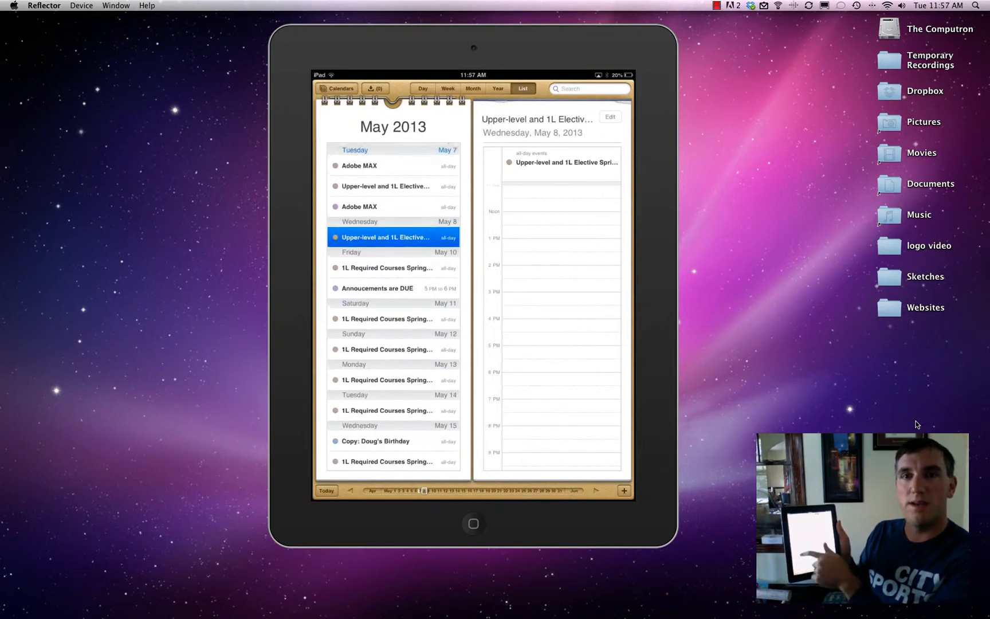
scroll("down", 3)
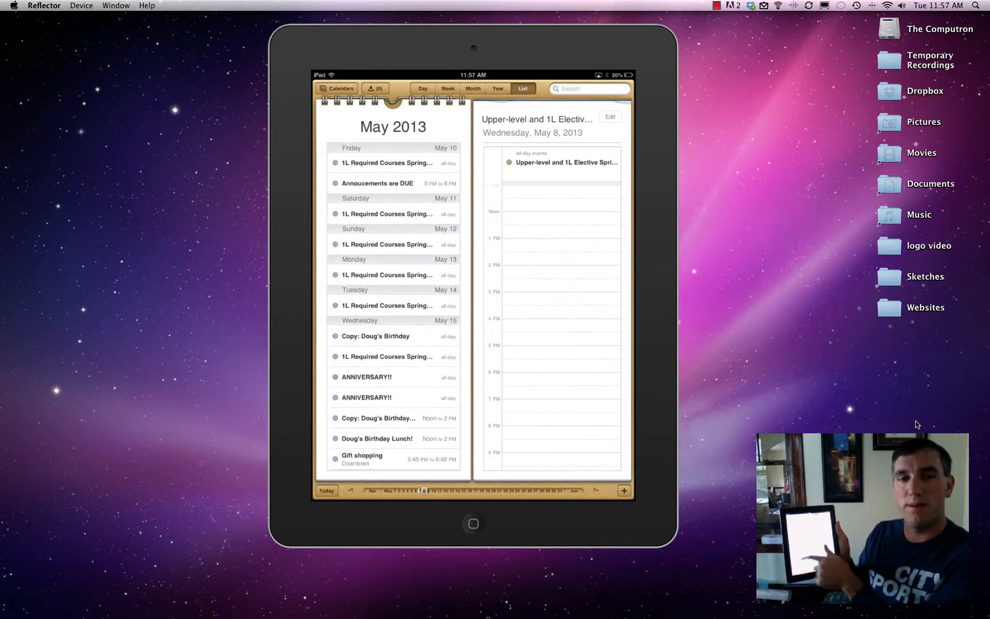
scroll("down", 3)
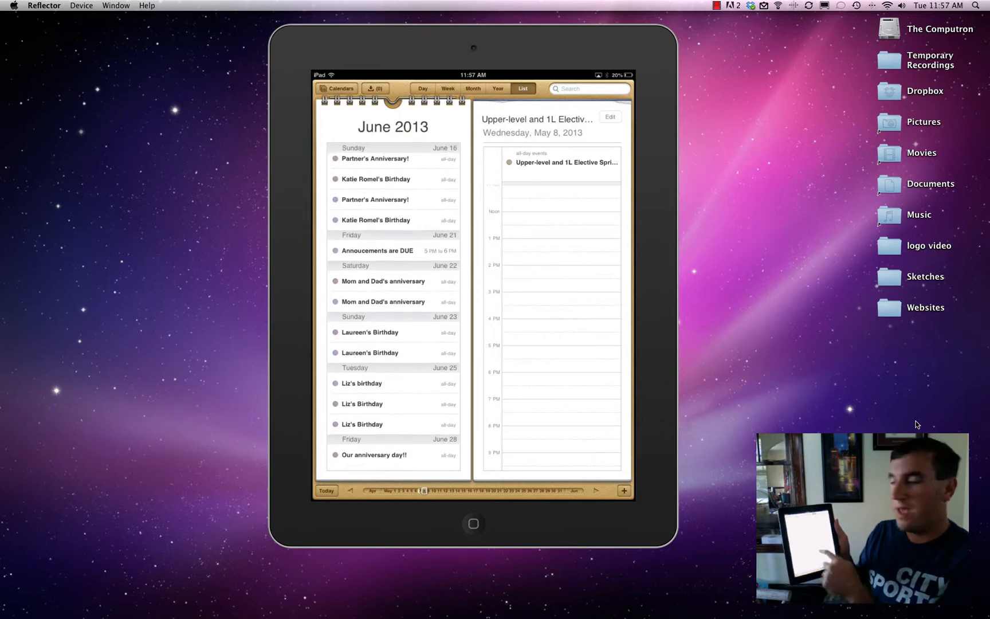
scroll("down", 3)
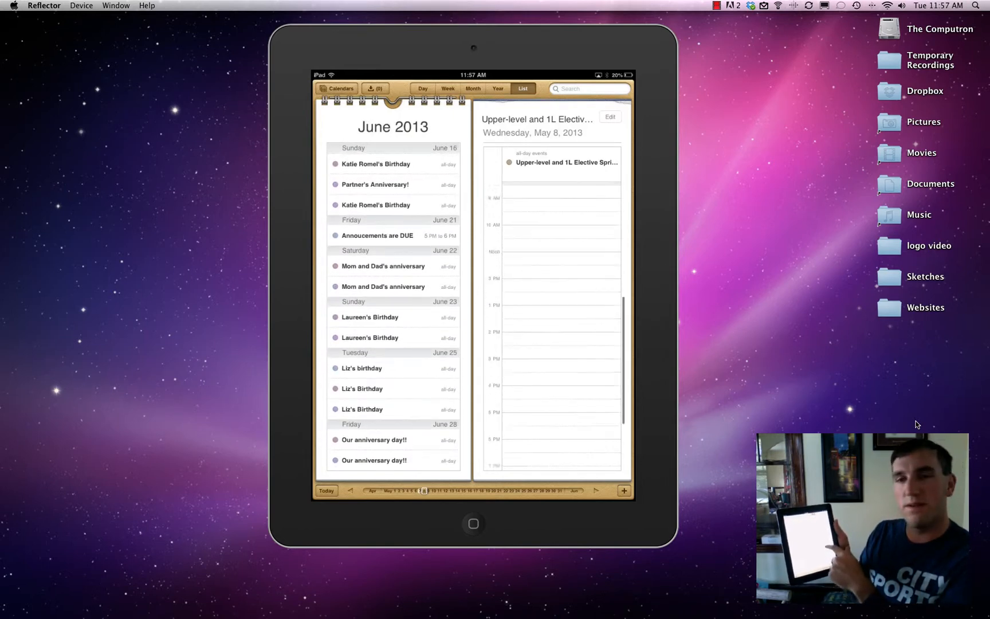
scroll("down", 3)
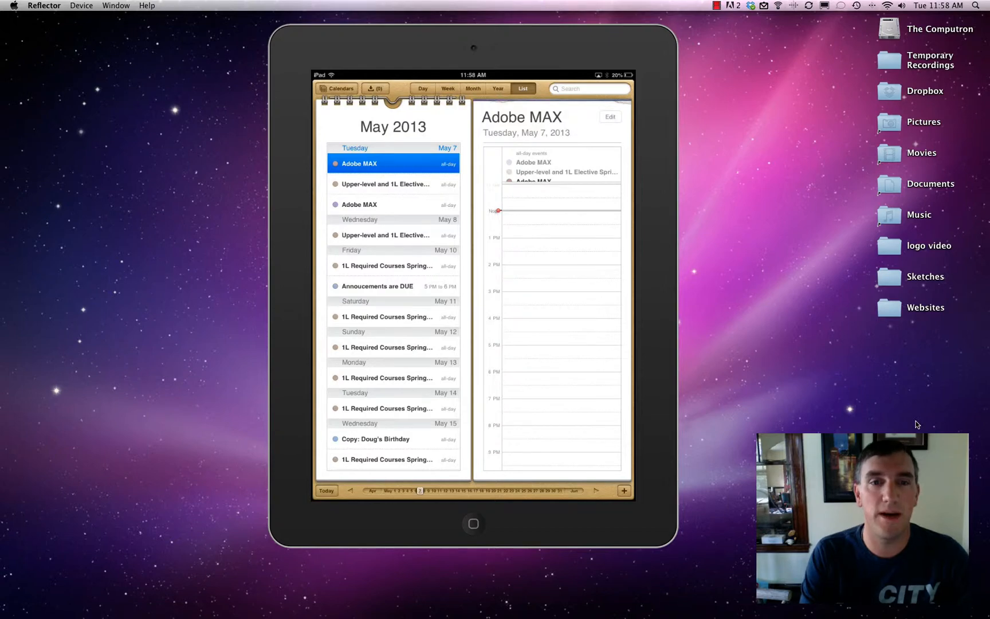
left_click(473, 523)
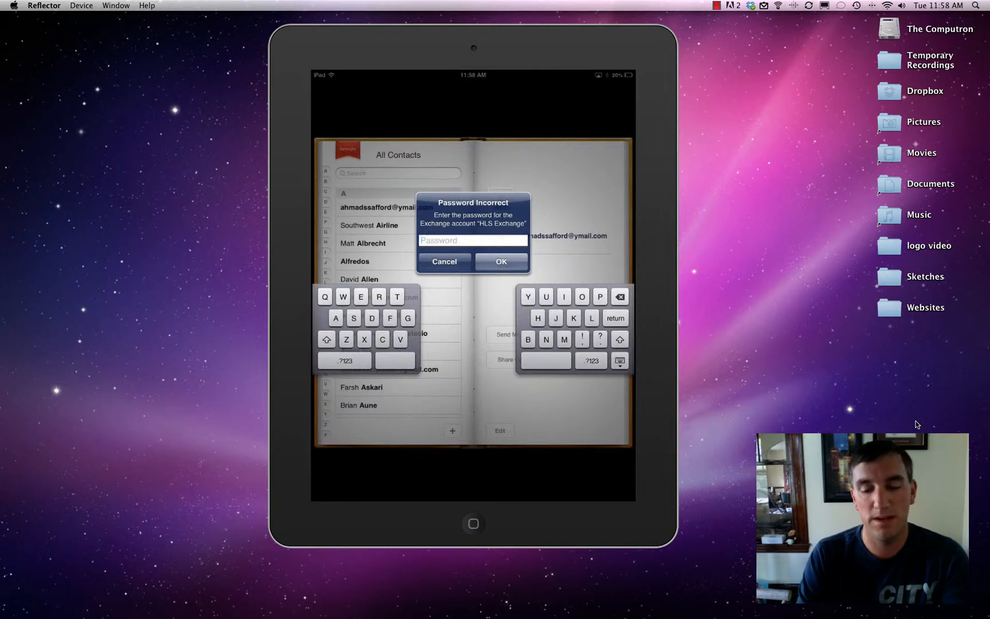
Dismiss the Exchange password alert and scroll through the Contacts list.
left_click(444, 262)
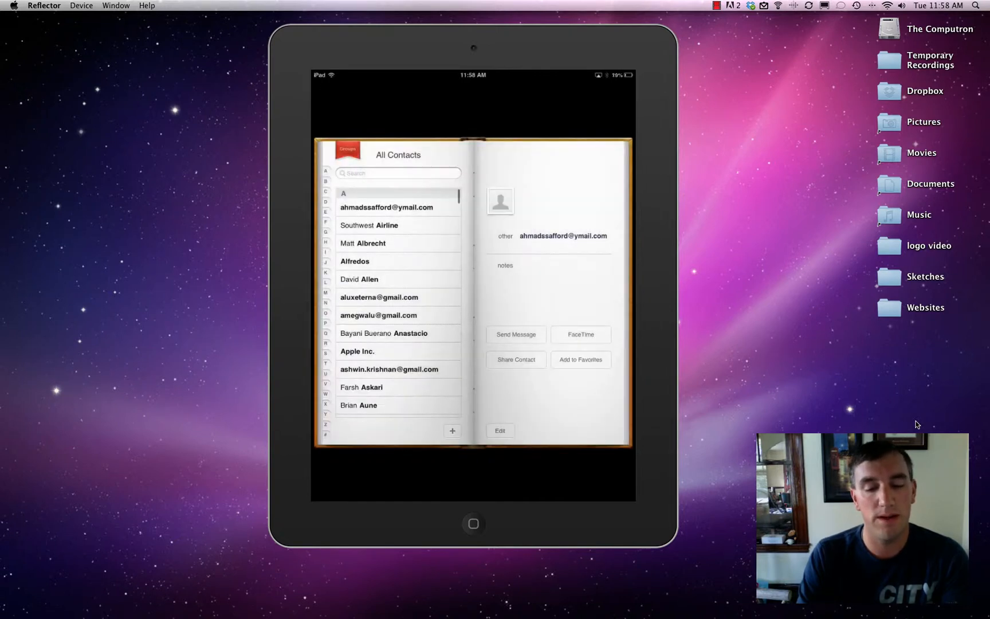
scroll("down", 3)
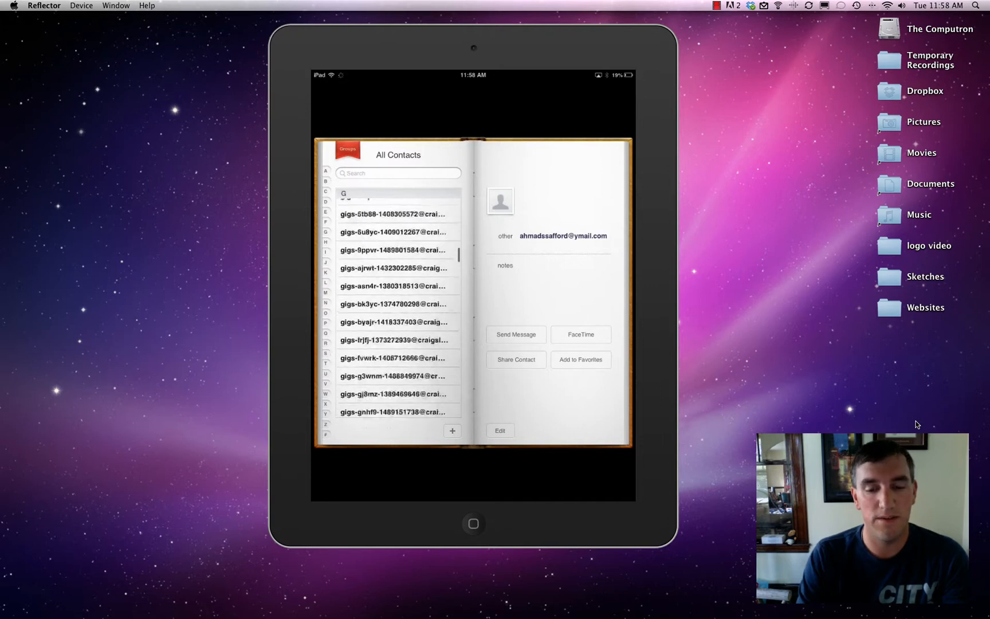
scroll("down", 3)
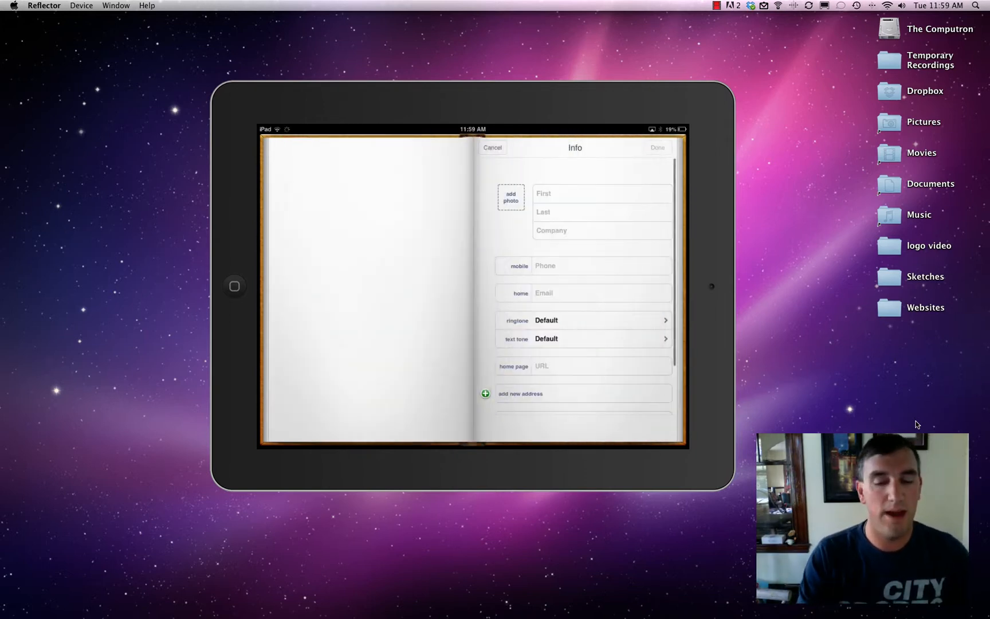
Try the First name field and add-photo menu, then go back to the home screen.
left_click(599, 193)
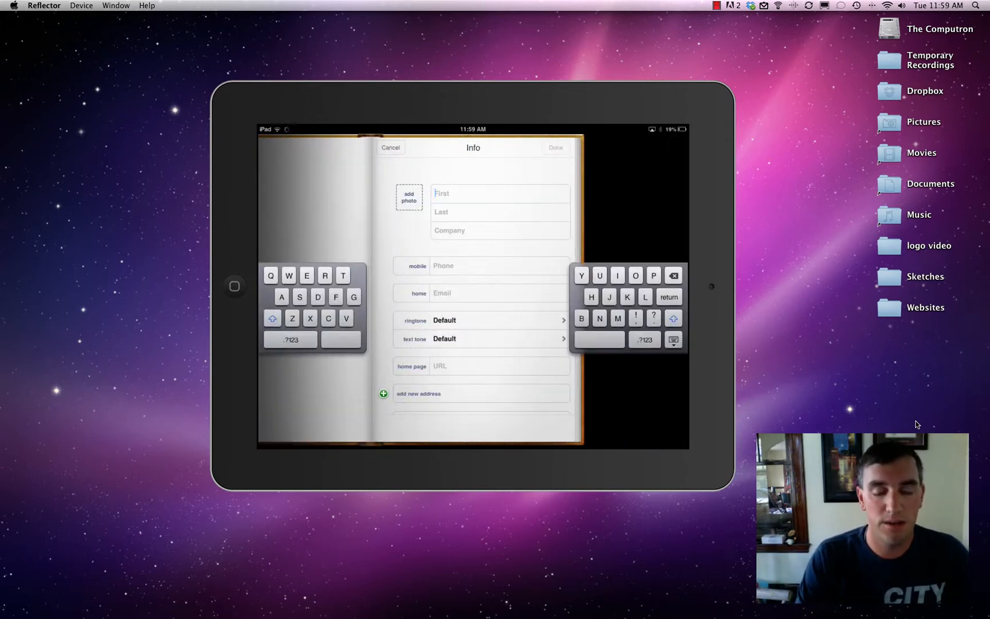
left_click(409, 196)
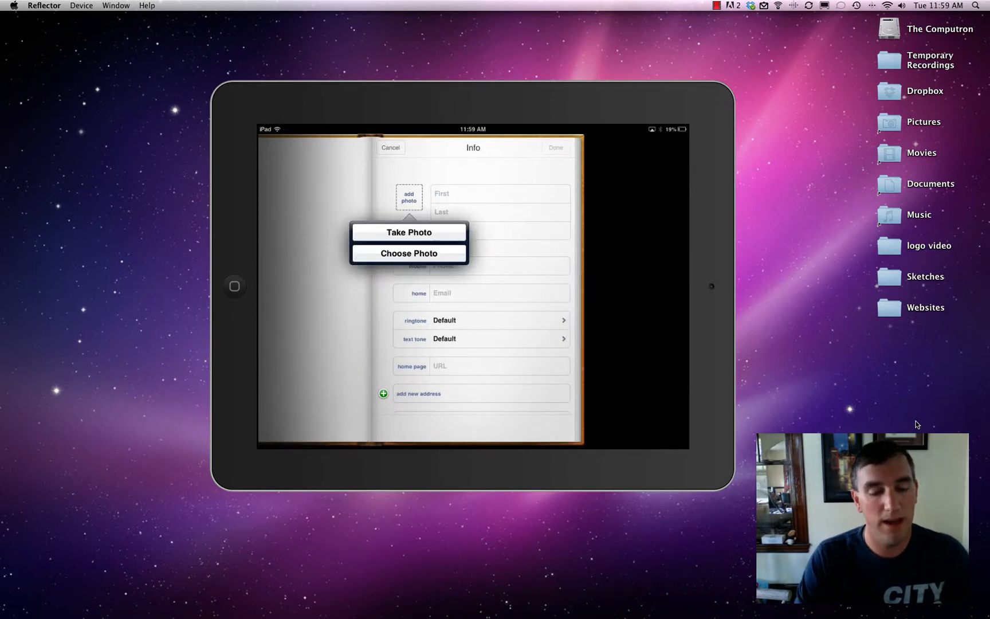
left_click(409, 253)
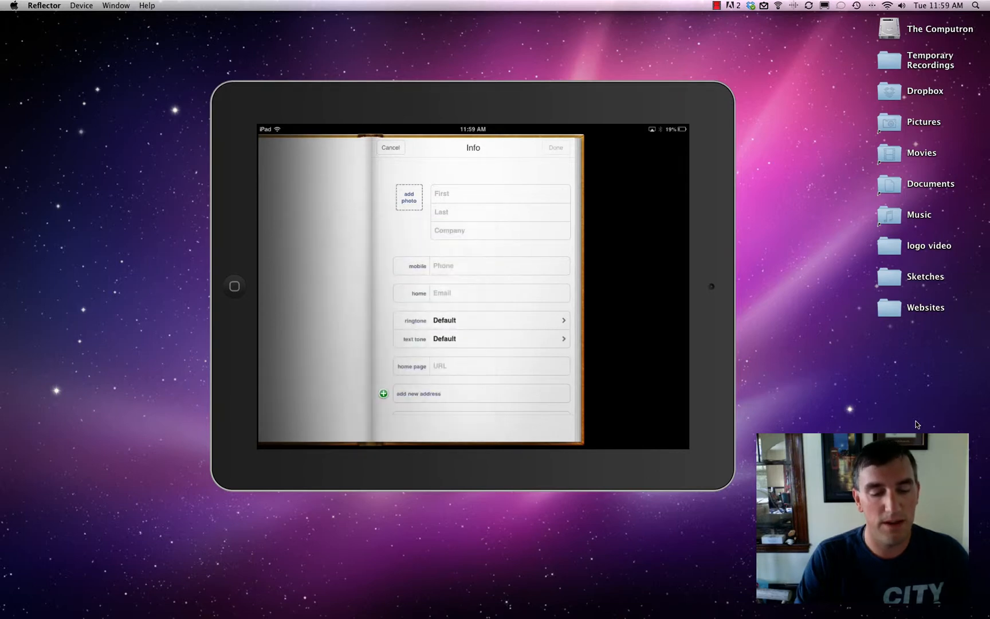
scroll("down", 3)
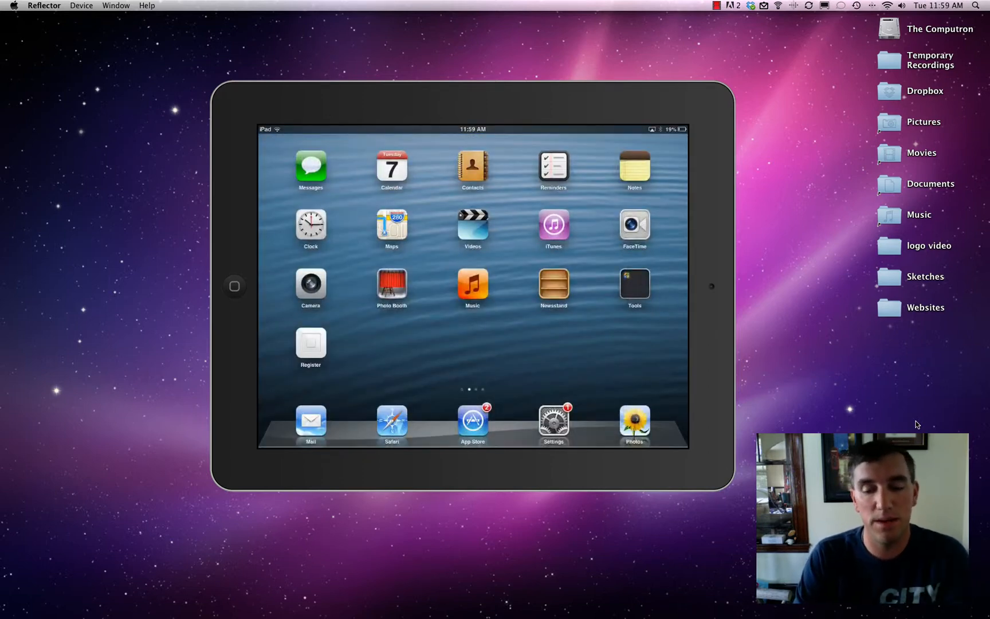
Launch Reminders, show the Today list and start a new reminder there.
left_click(552, 167)
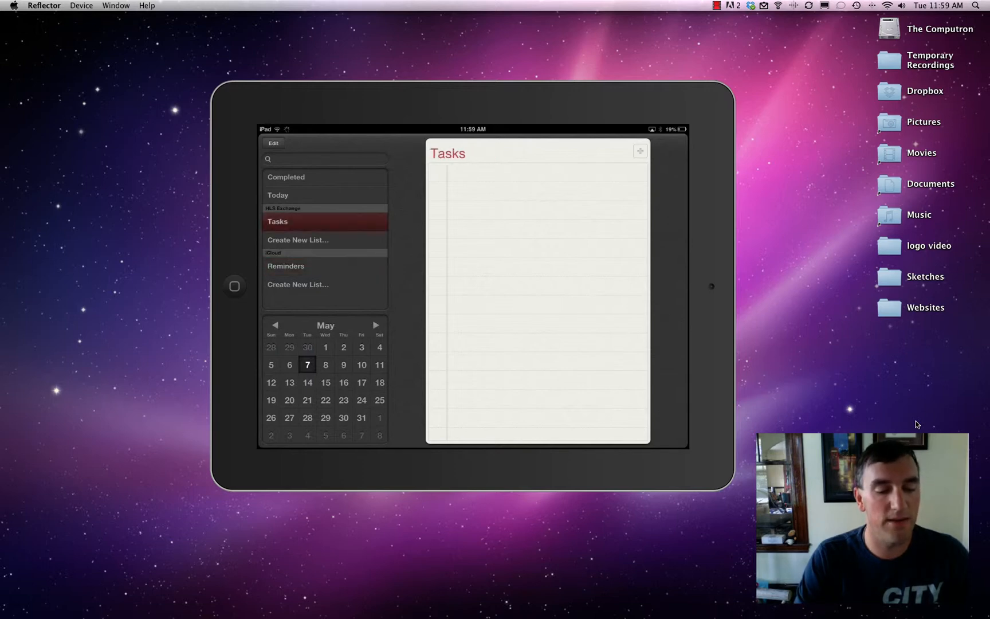
left_click(287, 177)
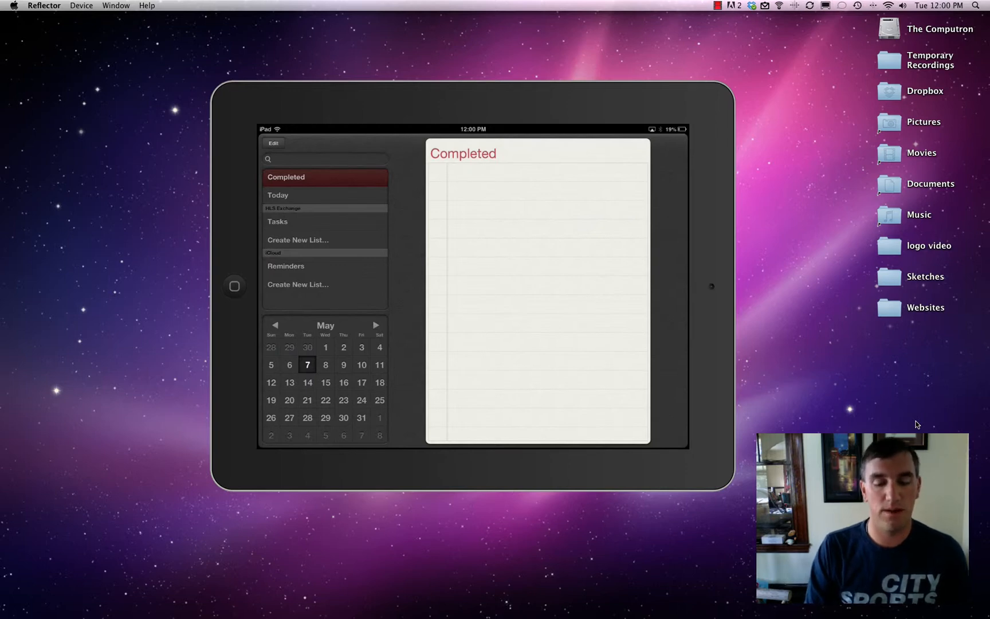
left_click(277, 195)
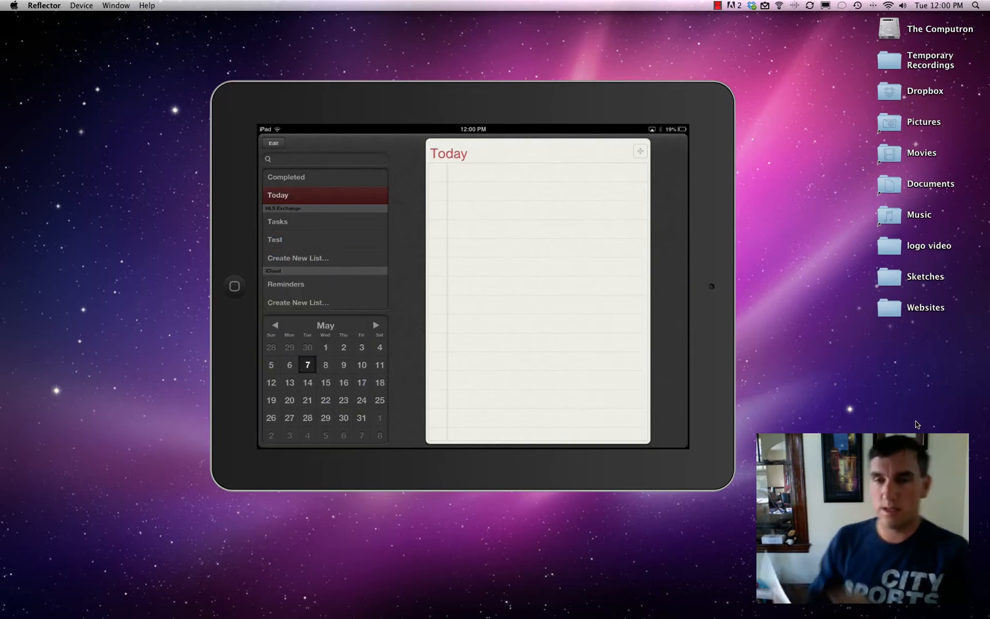
left_click(640, 152)
type("Say")
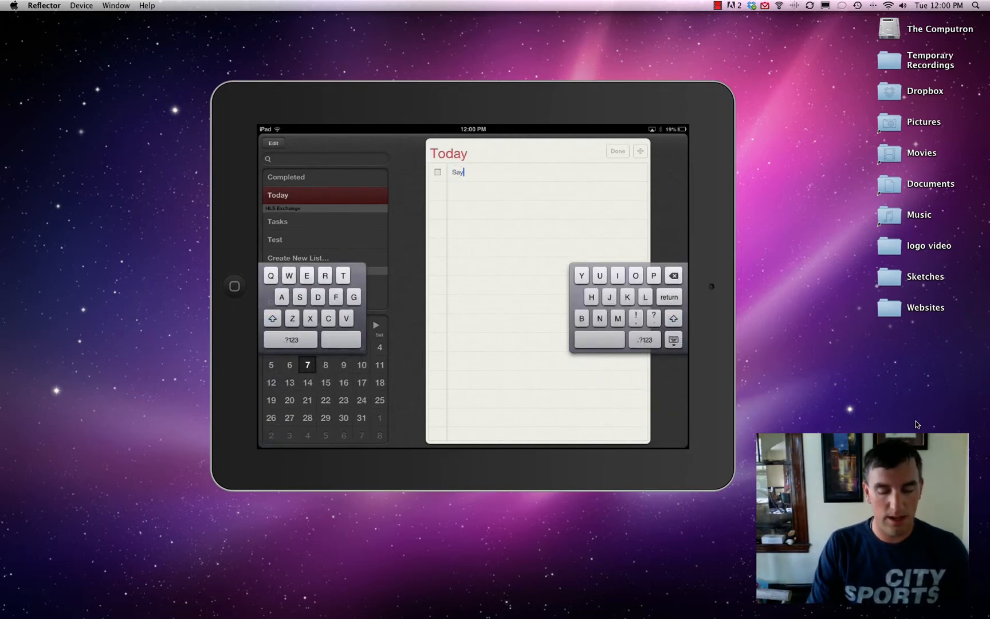
Enter the Say hello and Say goodbye reminders and dismiss the Say hello details.
type("hello")
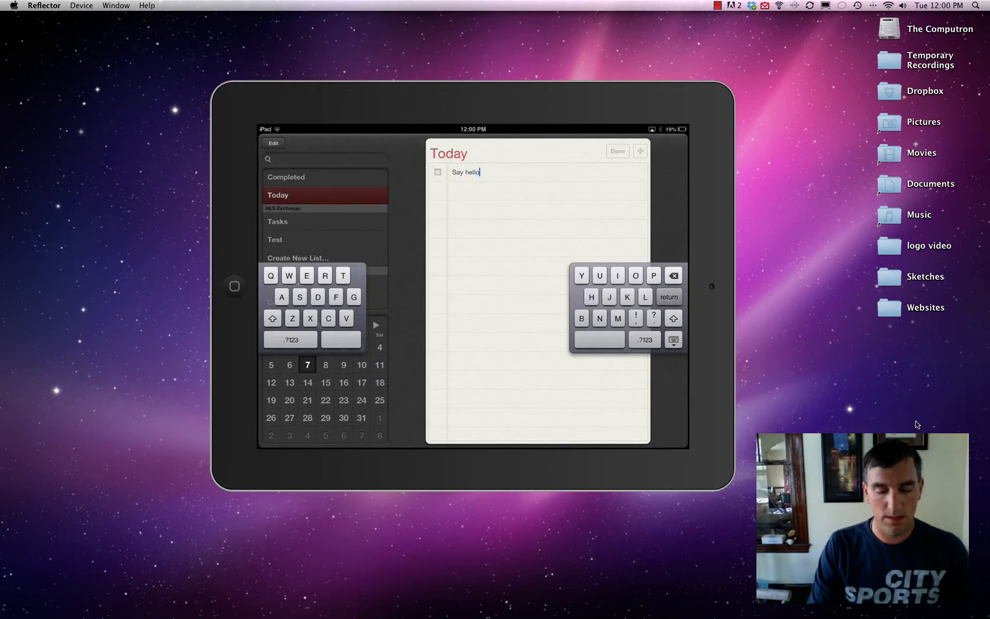
key("return")
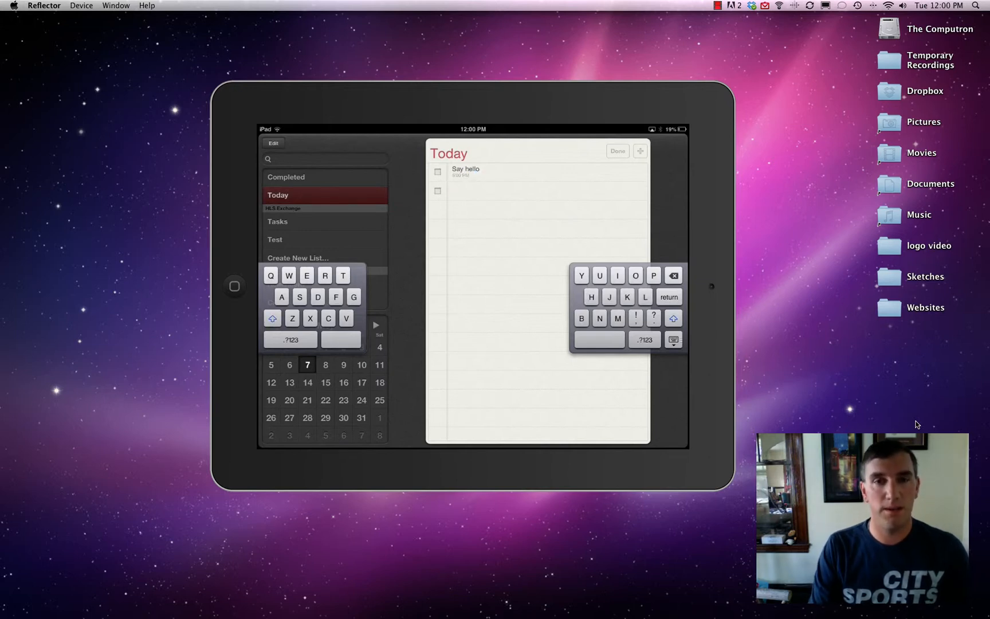
type("Say goodbye")
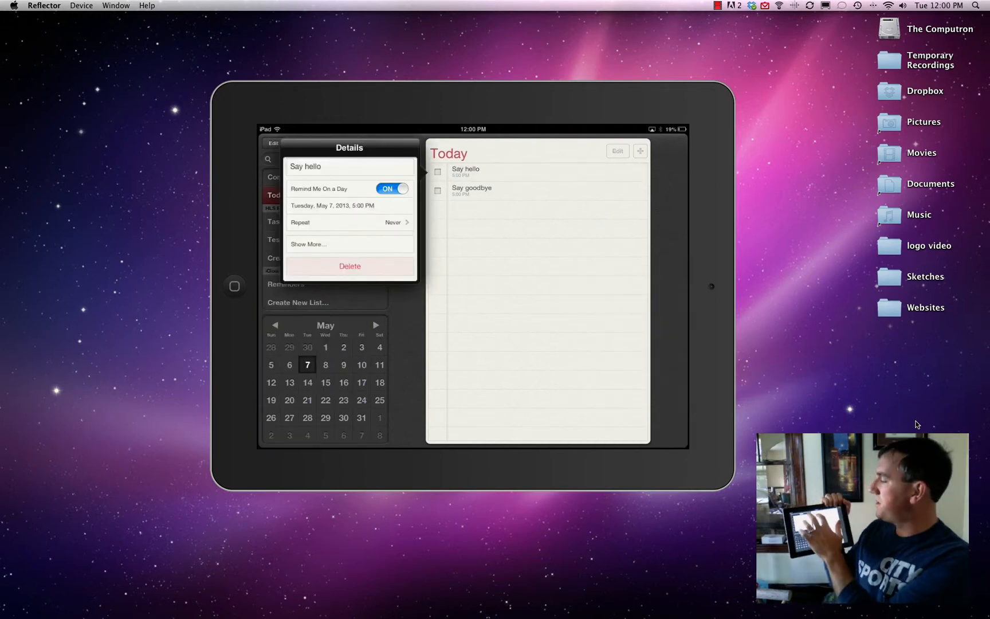
left_click(436, 172)
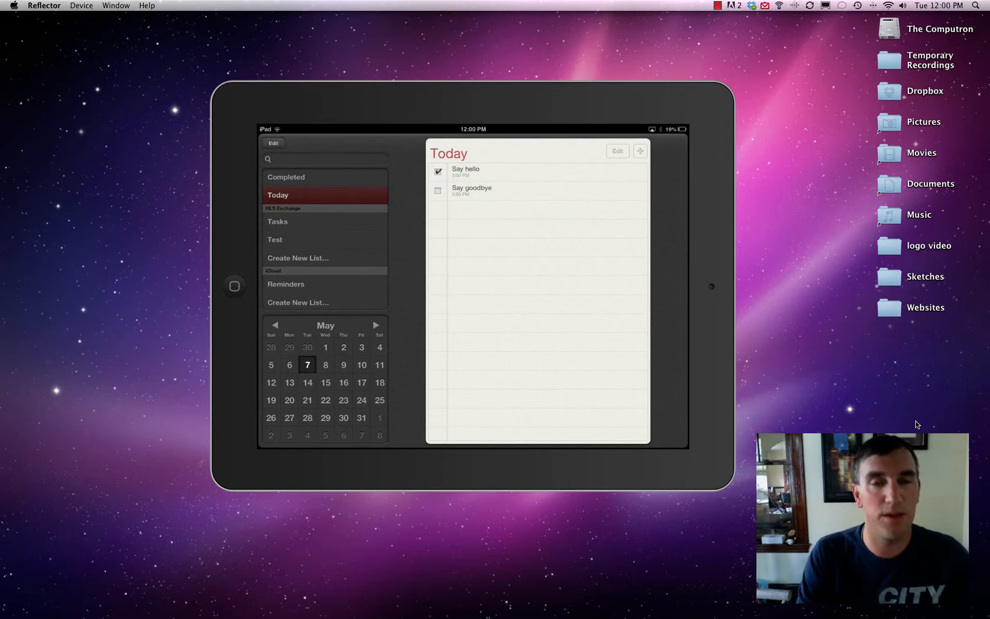
Show May 12 reminders, move the mini calendar to June, then return home.
left_click(270, 383)
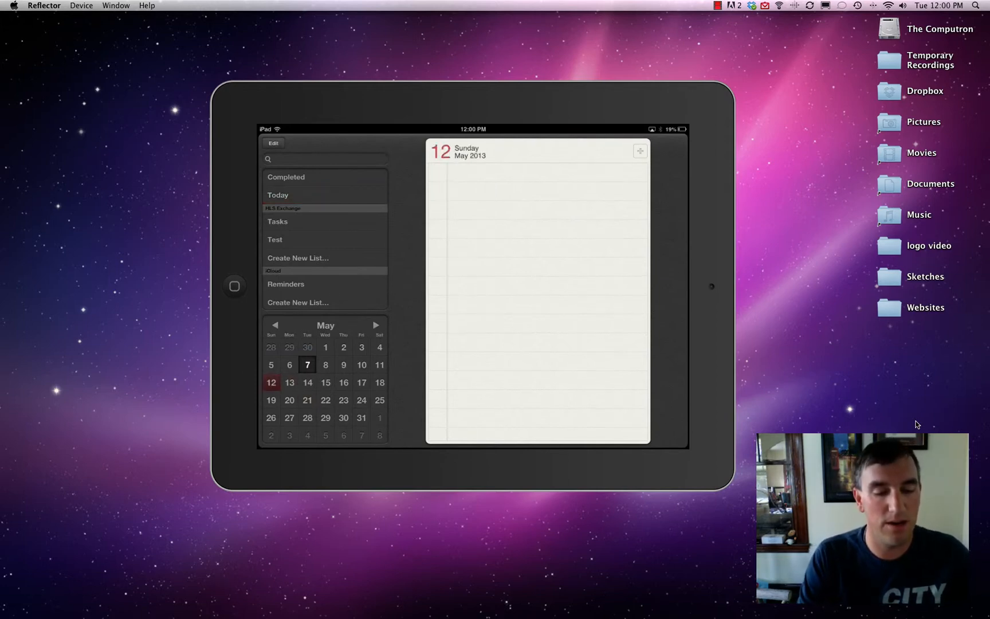
left_click(375, 324)
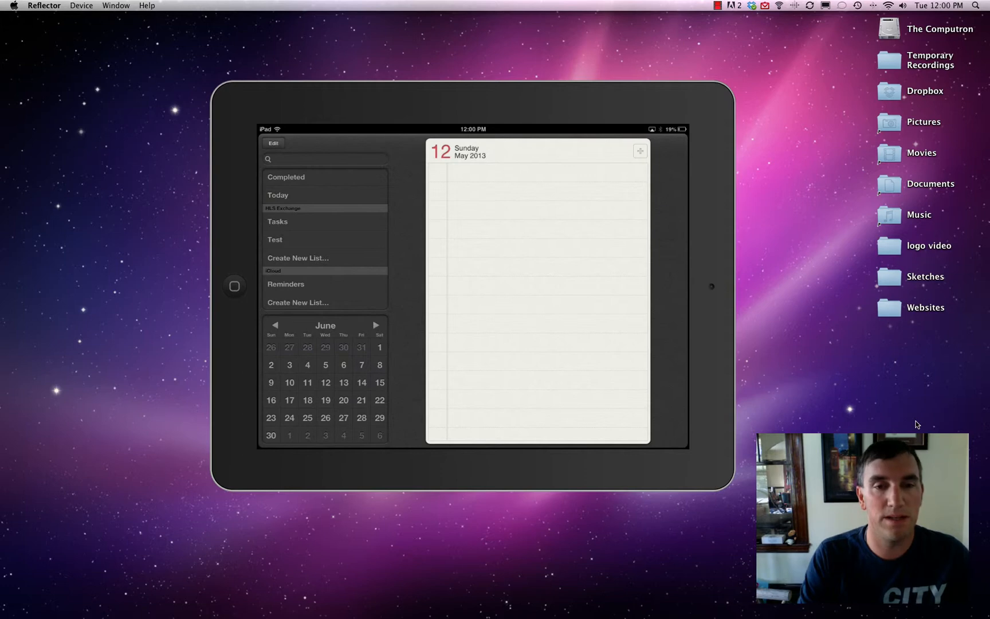
left_click(275, 325)
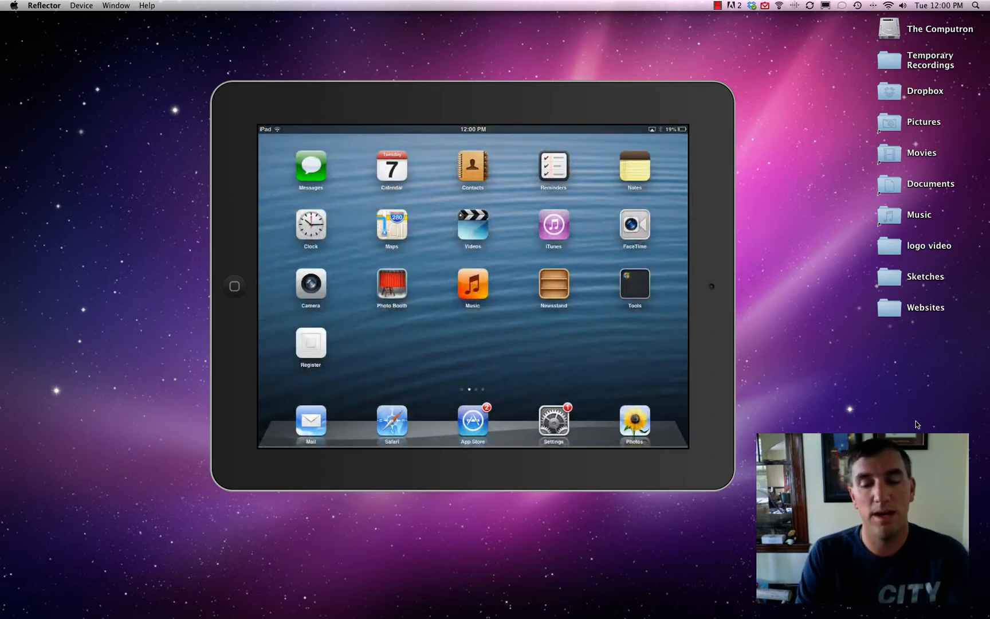
Launch Notes from the home screen, showing the Patagonia note among 28 notes.
left_click(633, 166)
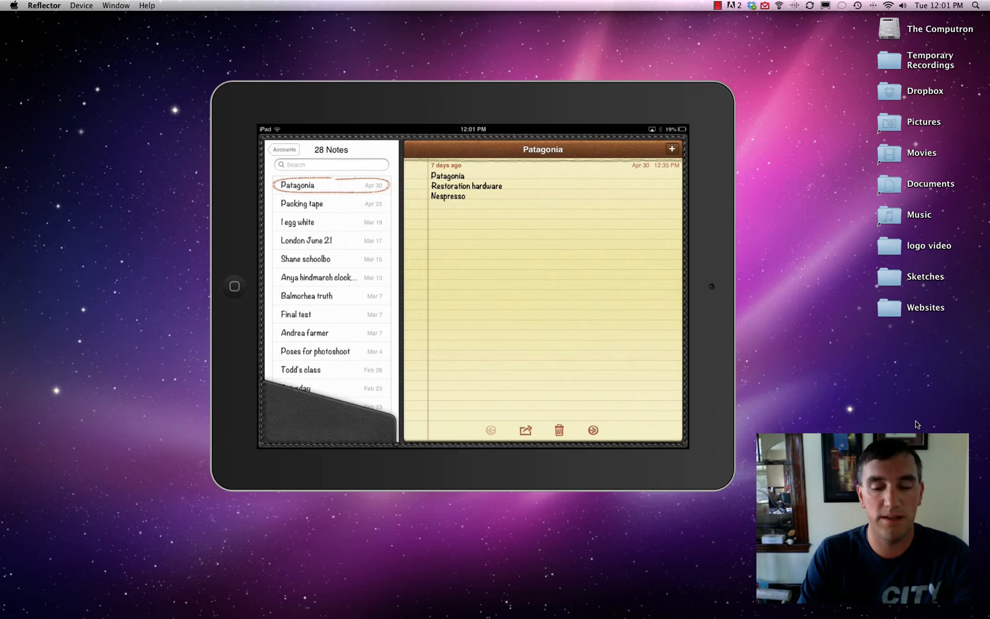
Write a new note with lines Say hello, Buy new iPad and Take a modern lesson.
left_click(672, 149)
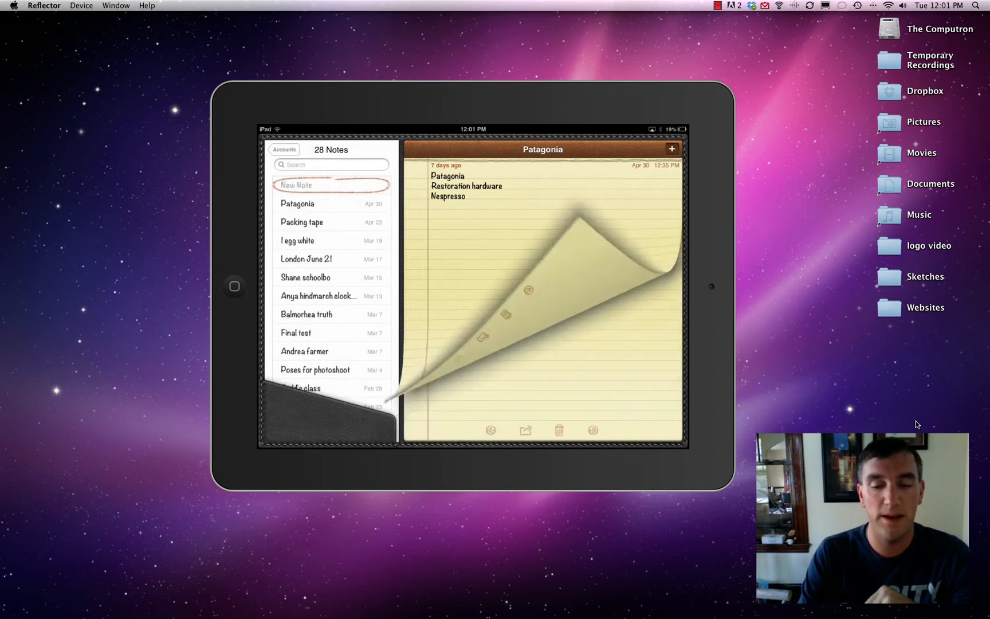
left_click(671, 148)
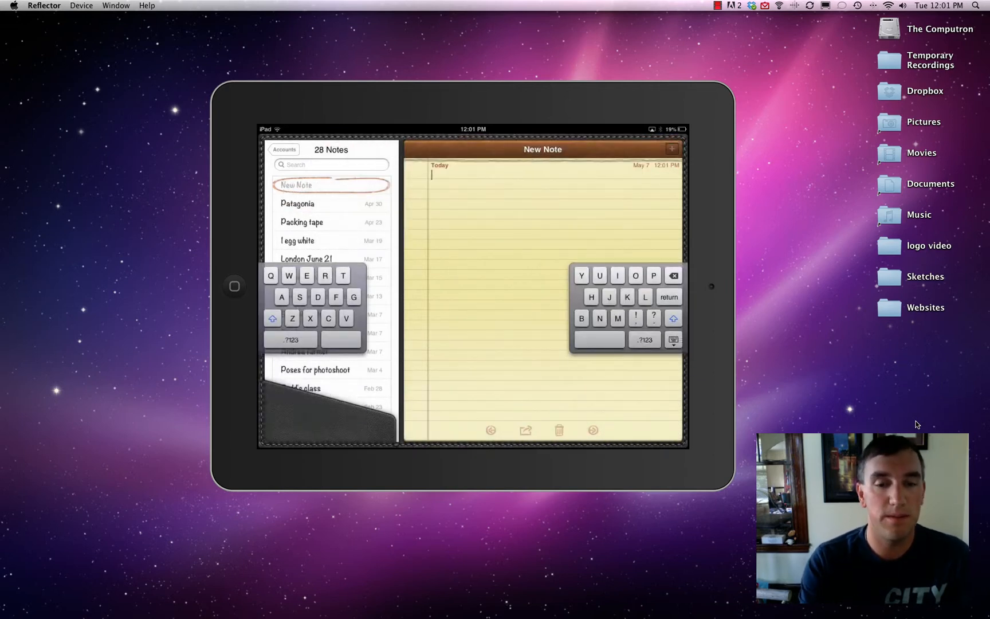
type("Say hello")
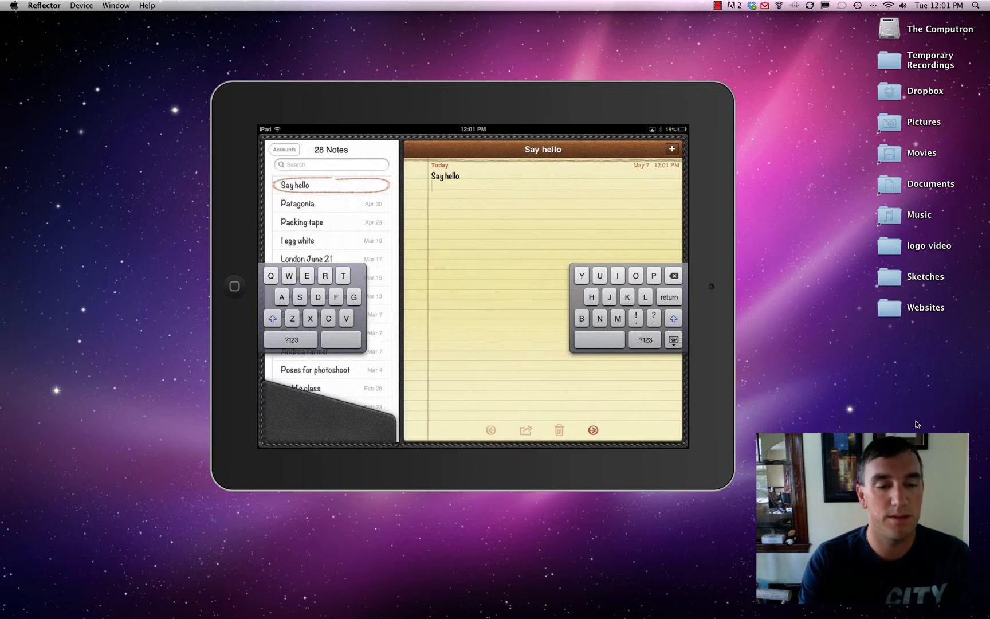
type("Buy")
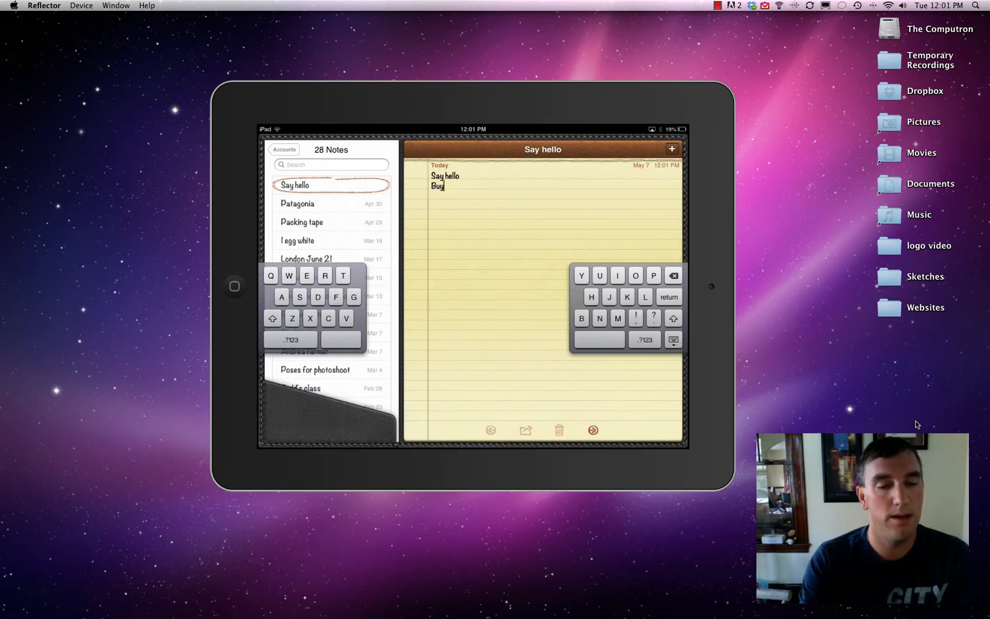
type("new ip")
type("Take a m")
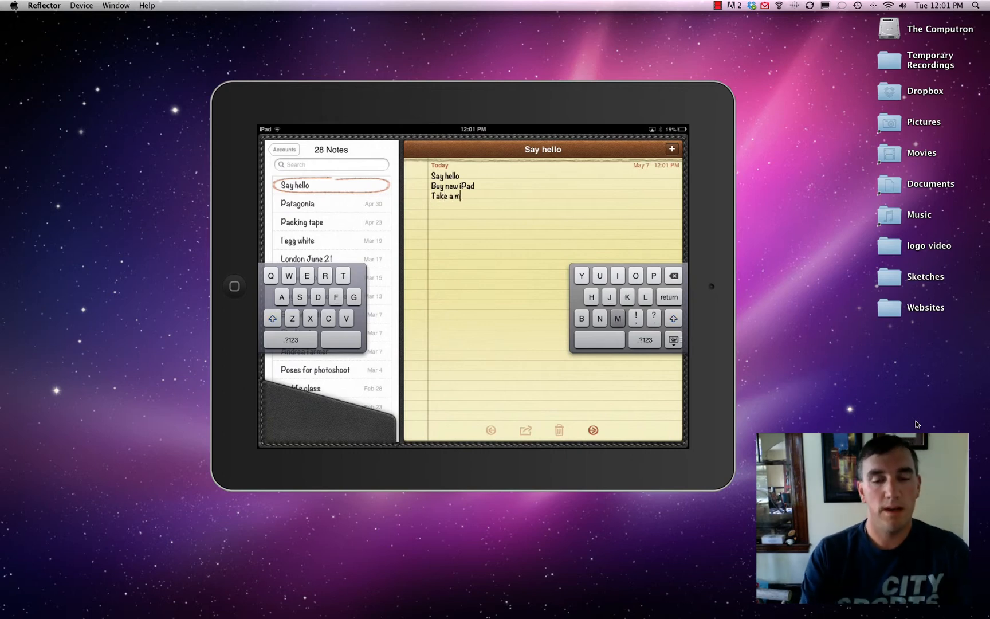
type("odern lesson")
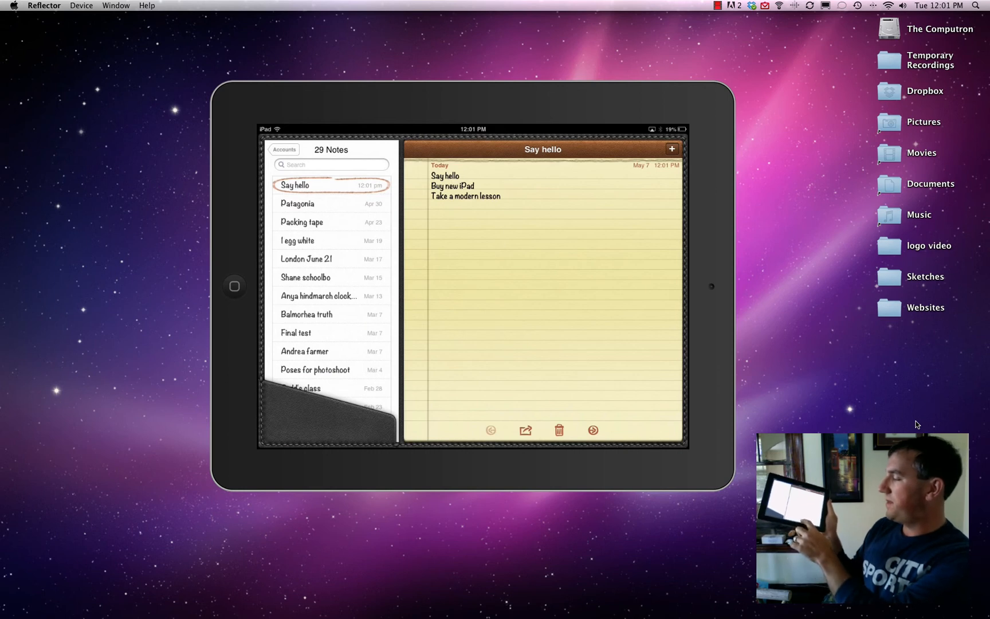
Show and dismiss the note's share options, then return to the iPad home screen.
left_click(525, 430)
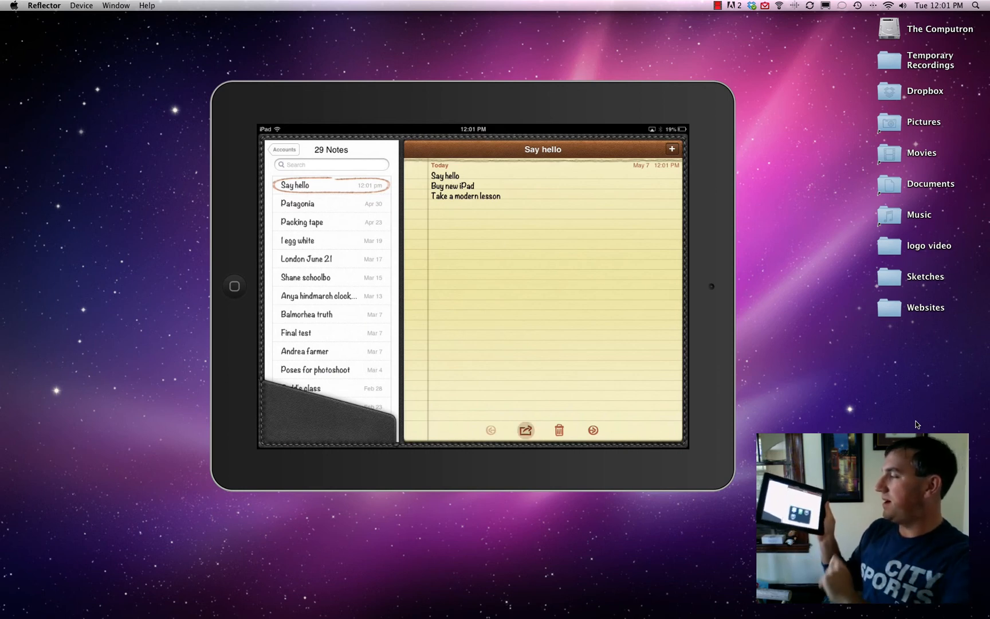
left_click(524, 430)
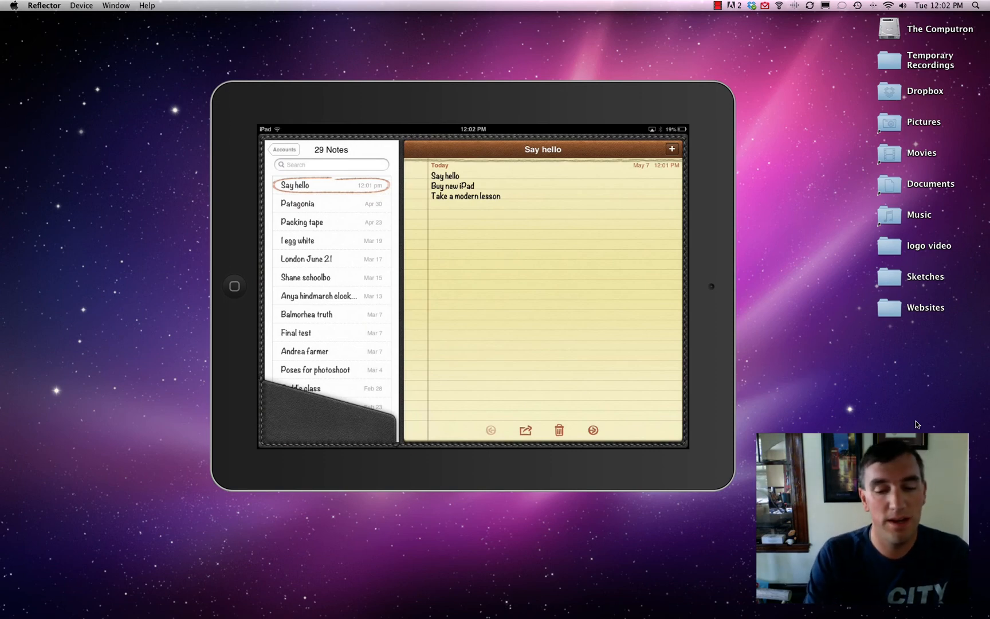
left_click(234, 287)
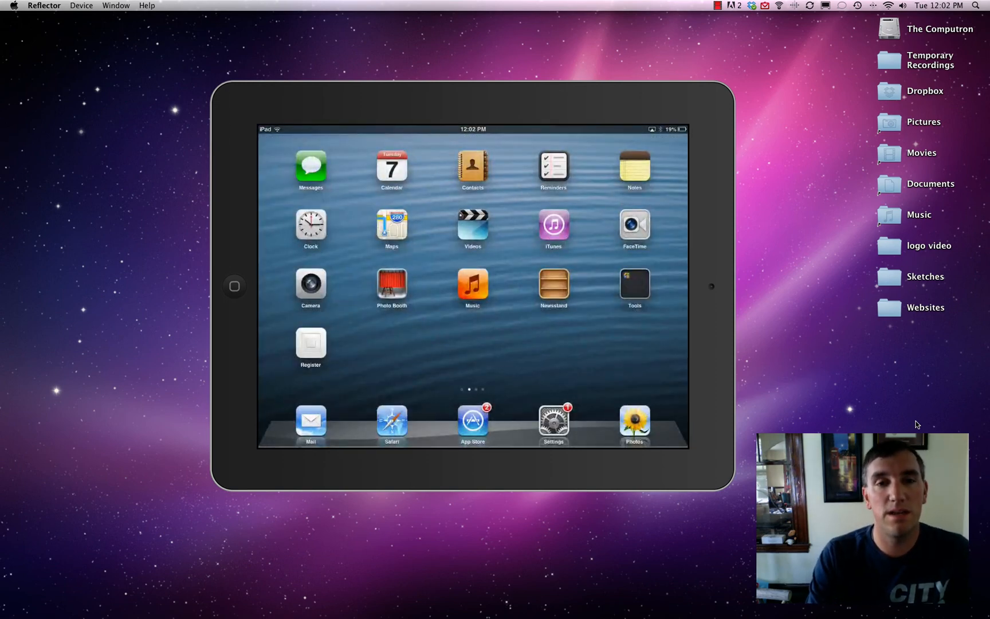